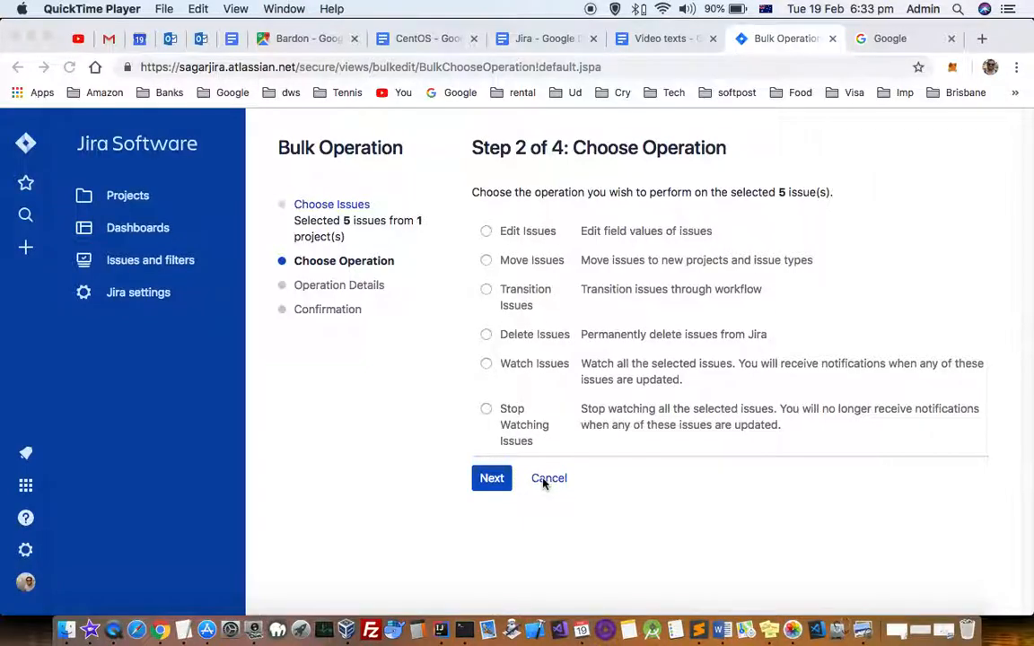
# - Cancel the Bulk Operation wizard and return to project2's five-issue search results
pyautogui.click(550, 478)
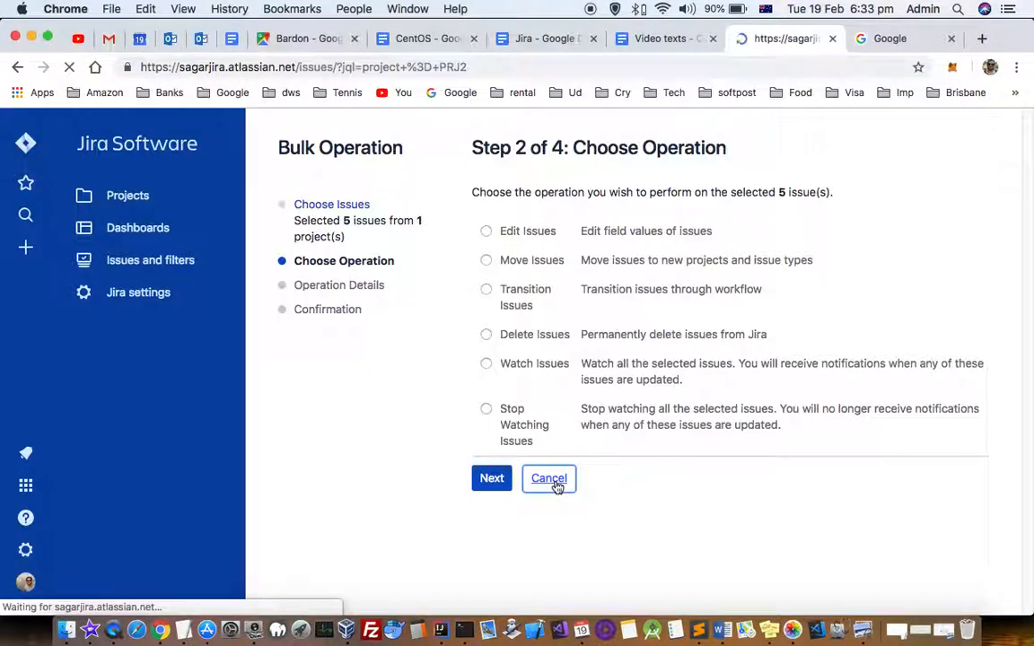
pyautogui.click(549, 477)
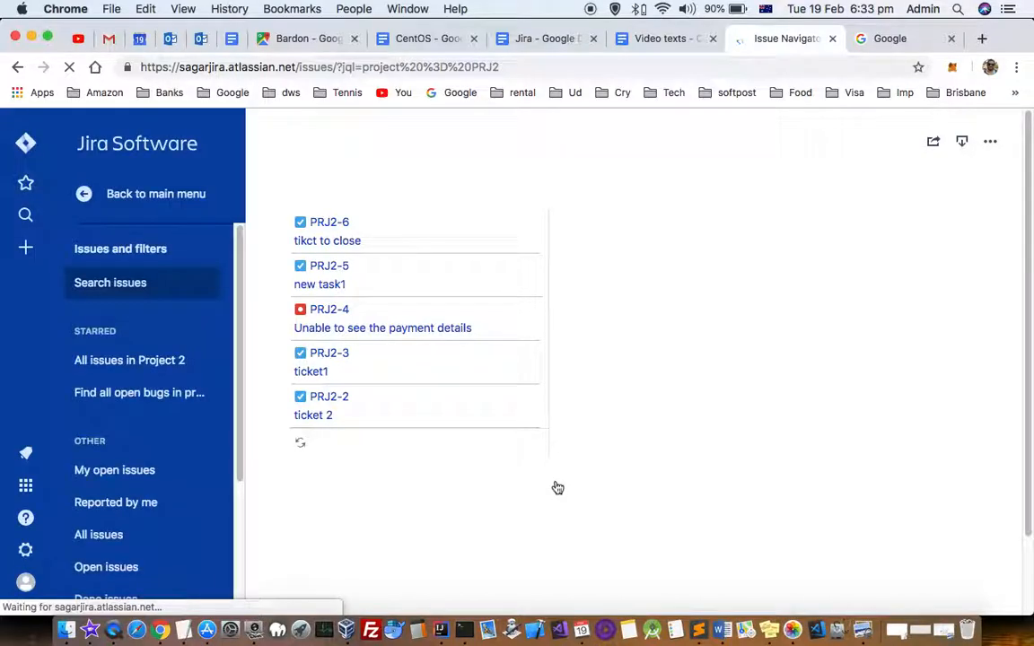
pyautogui.click(329, 229)
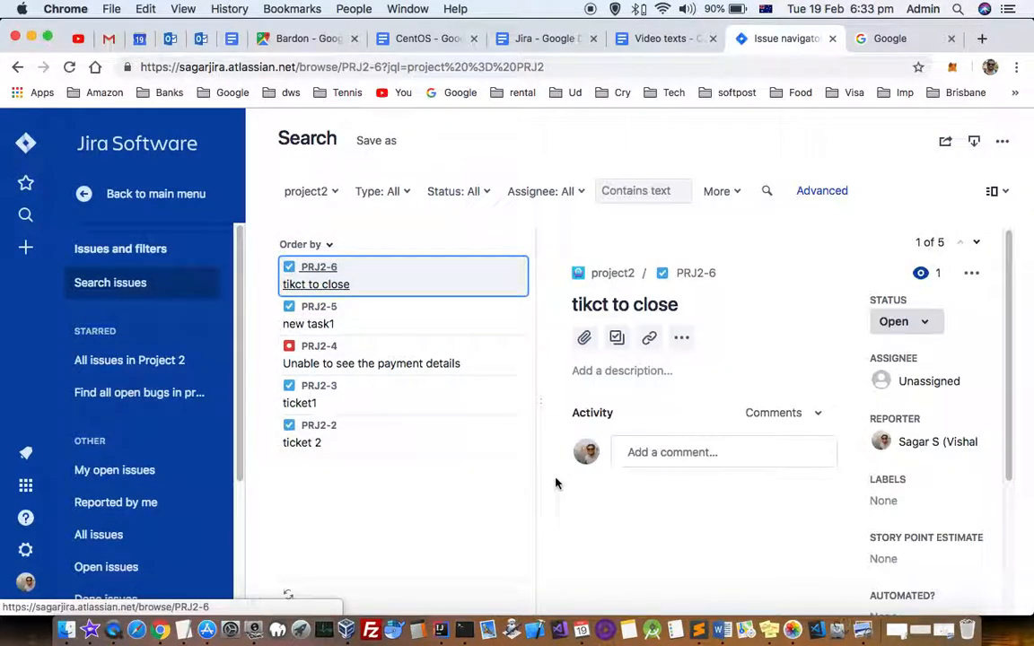
pyautogui.click(25, 215)
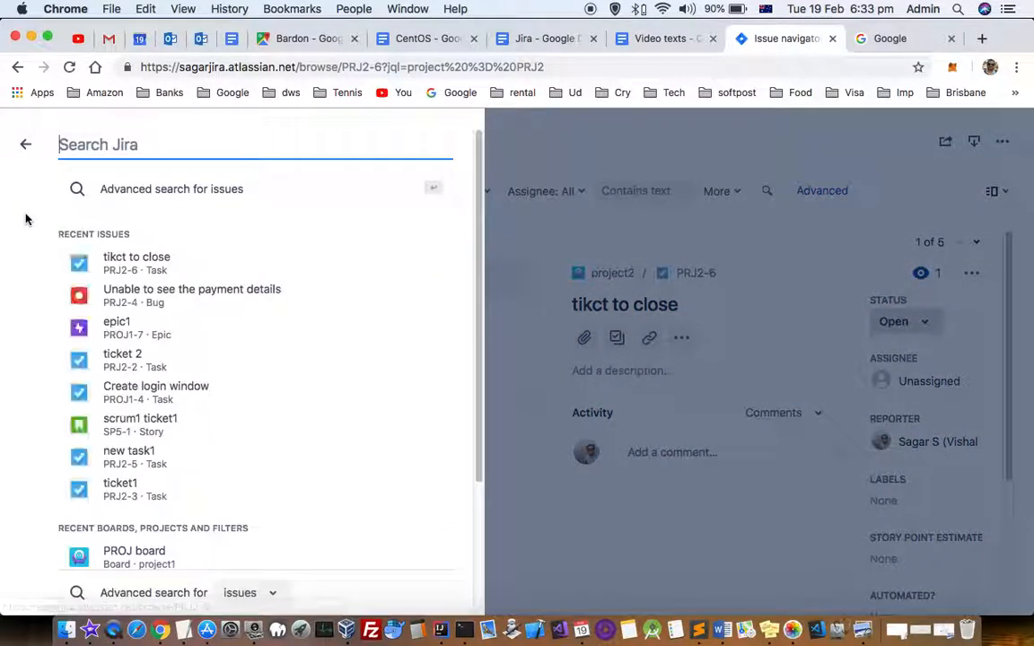
pyautogui.moveTo(205, 198)
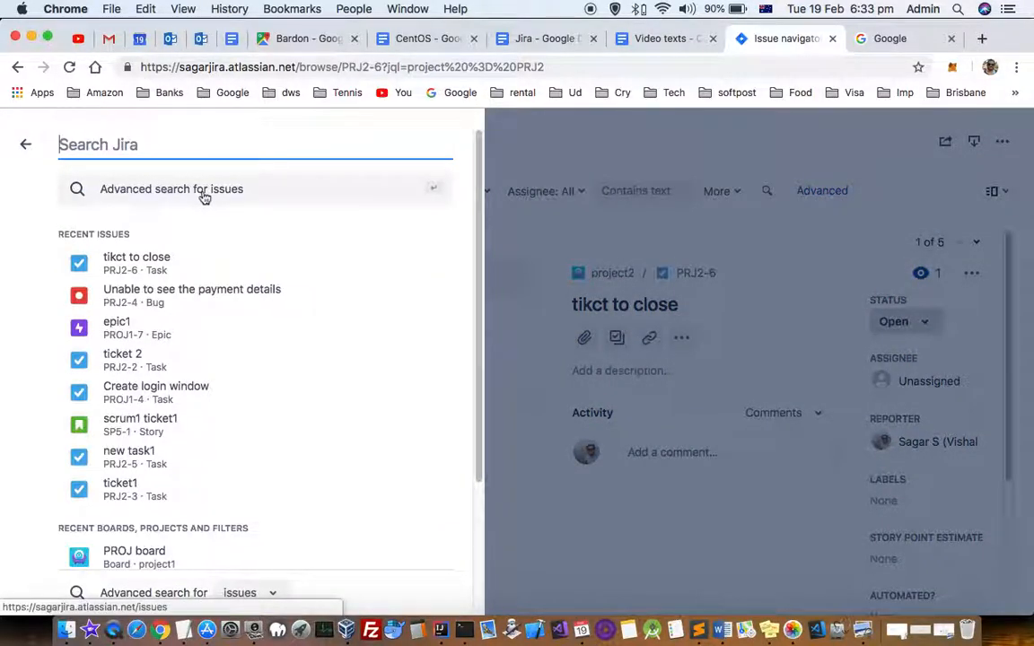
pyautogui.click(173, 189)
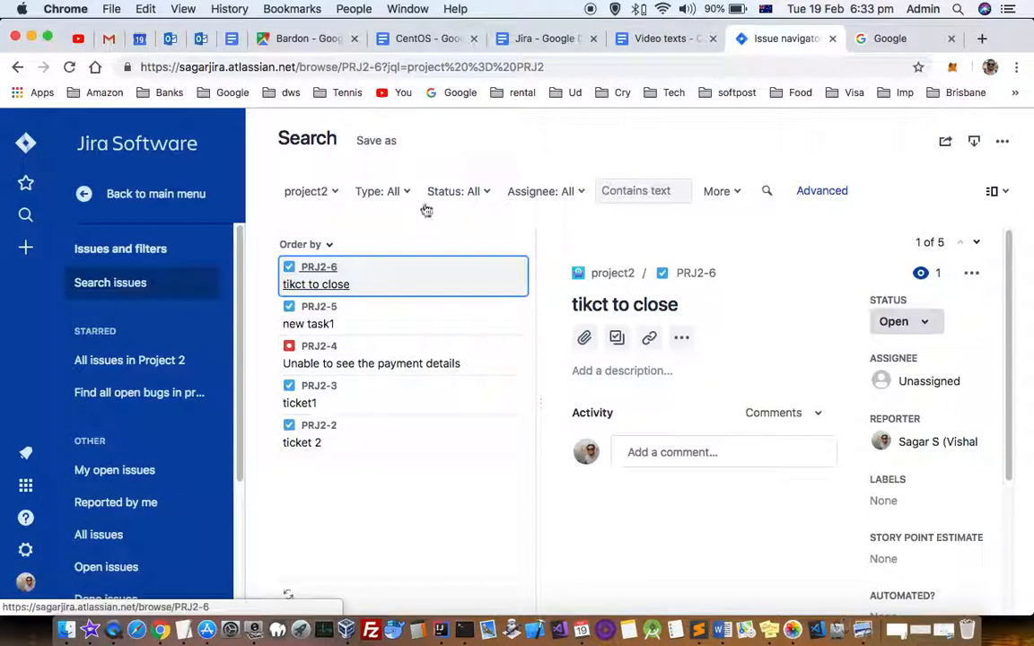
pyautogui.click(377, 190)
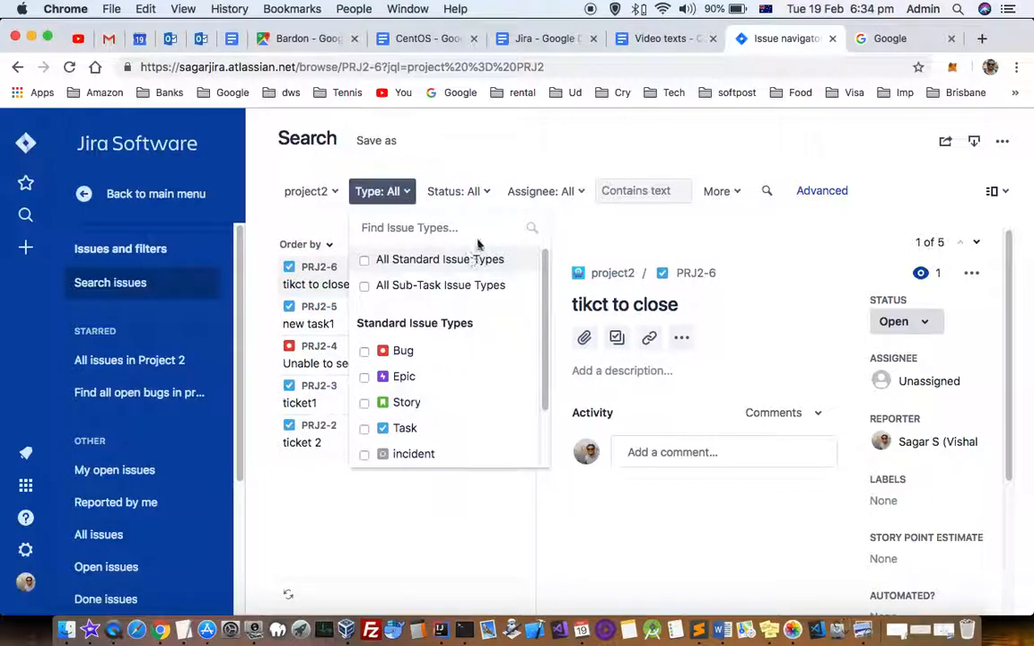
pyautogui.click(449, 279)
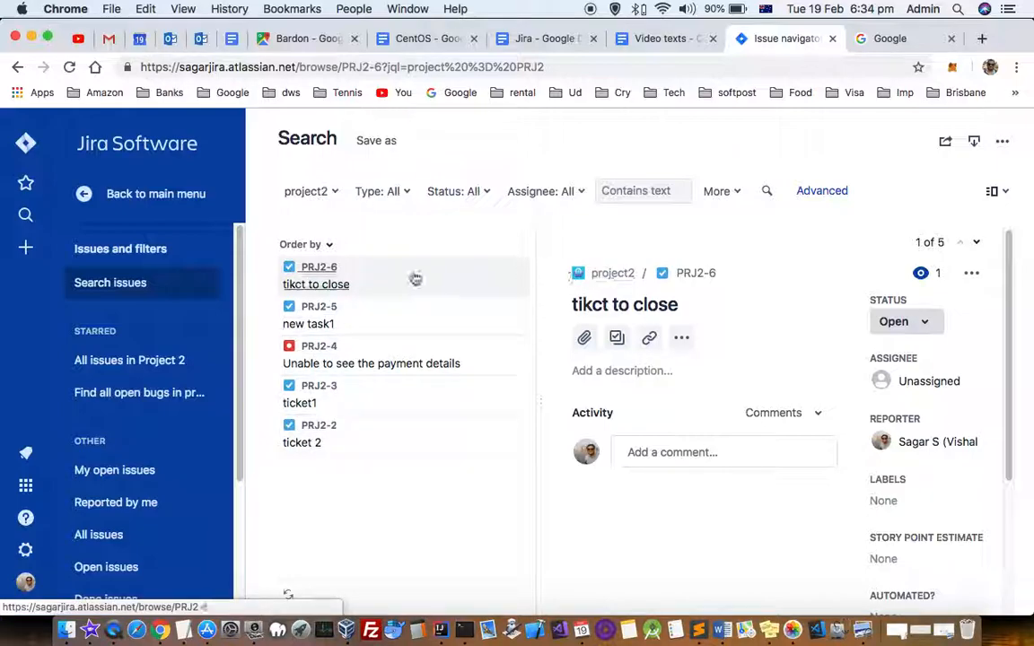
pyautogui.click(1002, 140)
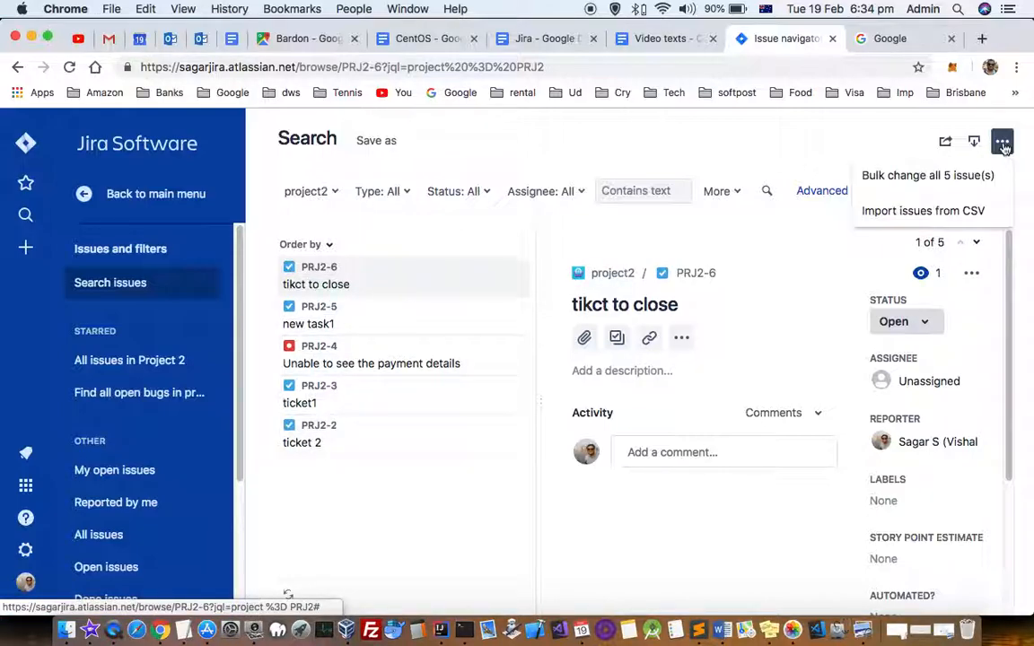
# - Choose 'Bulk change all 5 issue(s)' from the ••• menu, with every issue selected
pyautogui.click(926, 176)
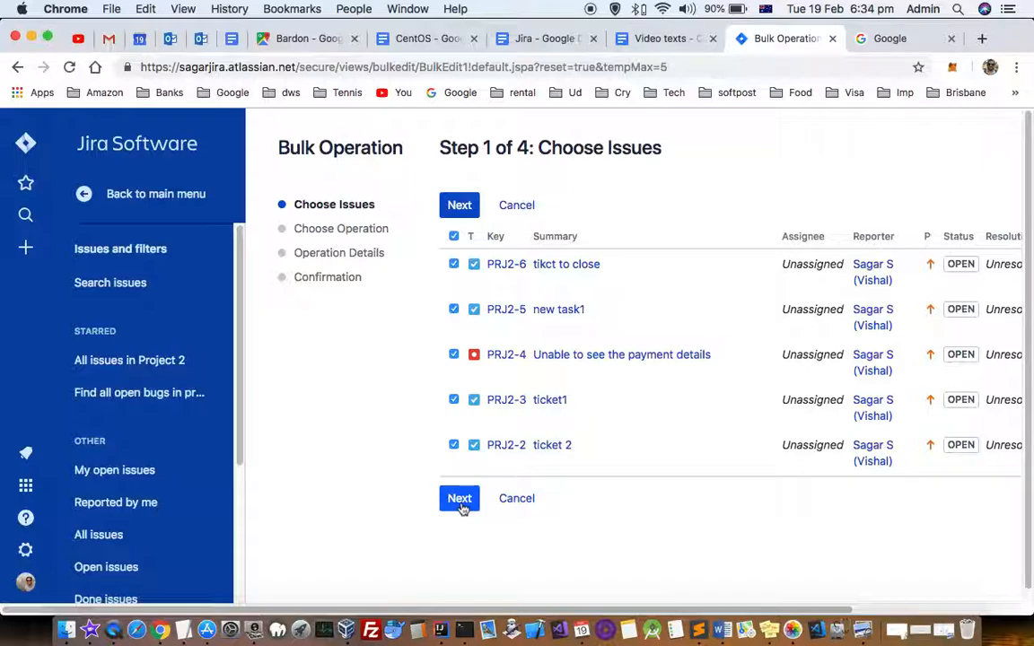
# - Confirm the five issues and choose Delete Issues as the bulk operation, then continue
pyautogui.click(460, 499)
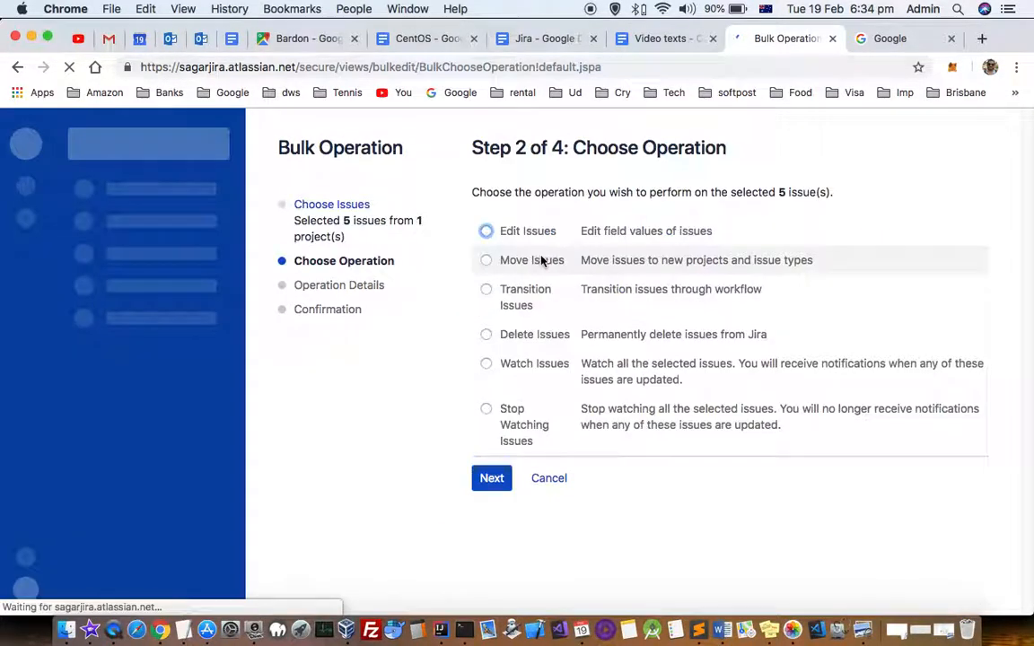
pyautogui.click(485, 334)
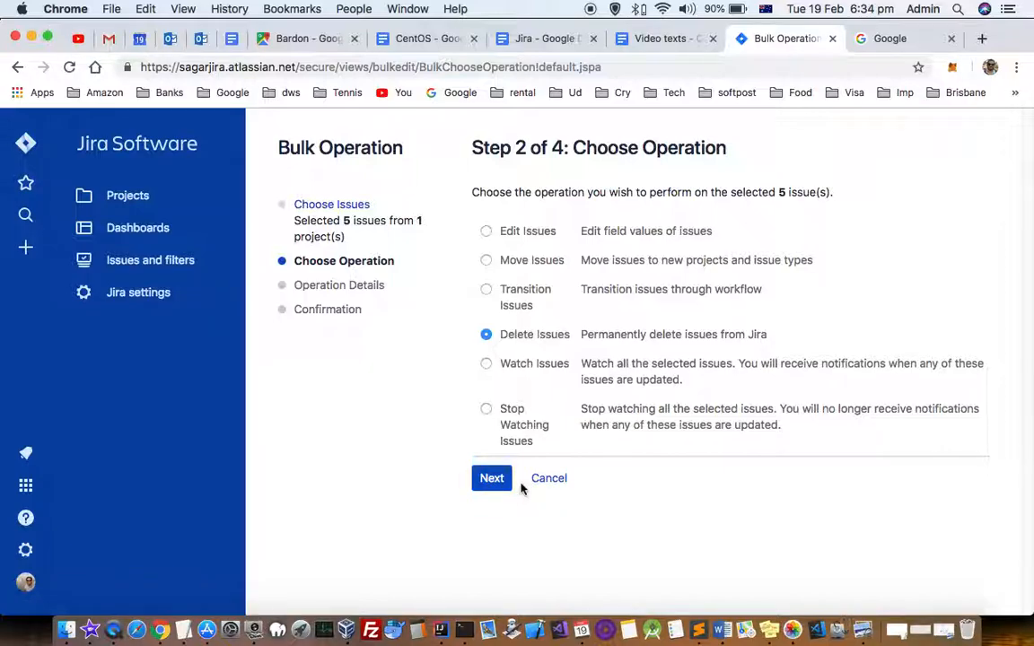
pyautogui.click(492, 477)
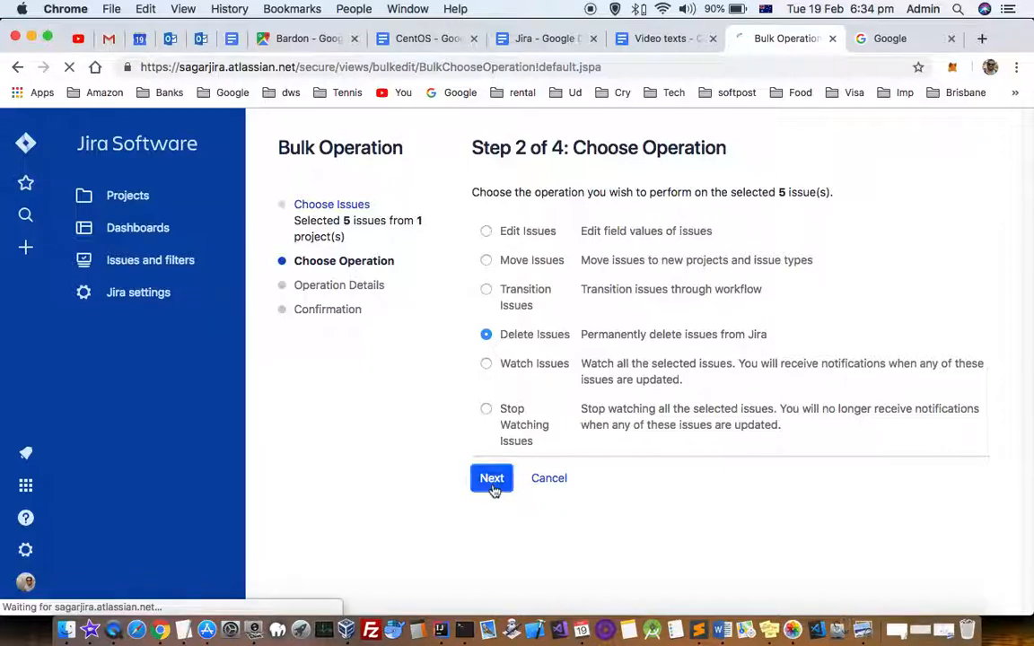
# - Advance to Step 3 of 4: Operation Details, leaving 'Send mail for this update' checked
pyautogui.click(492, 478)
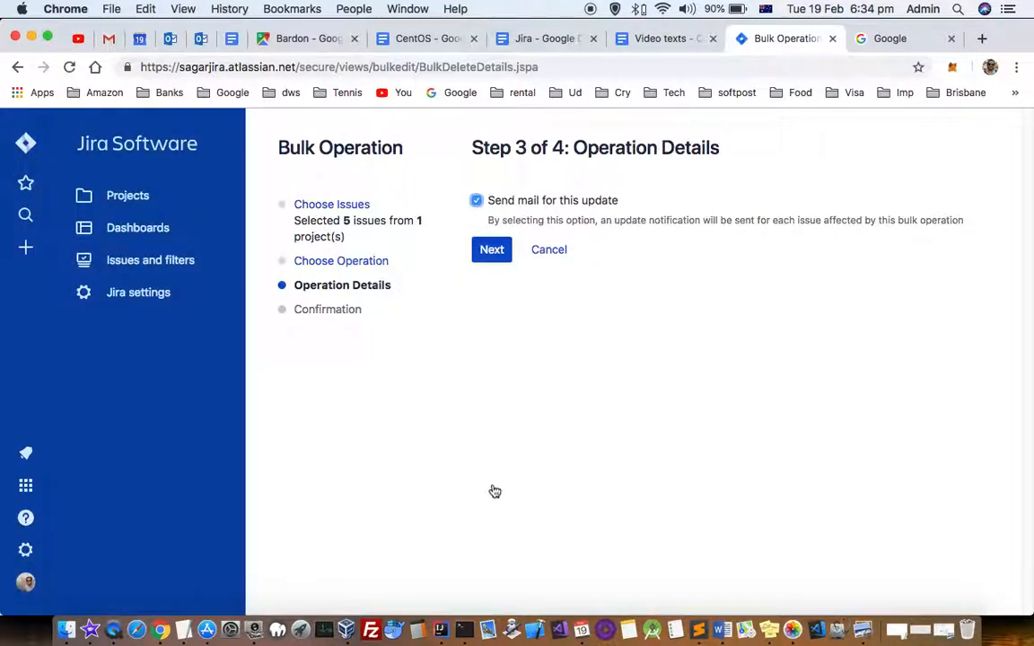
pyautogui.moveTo(592, 172)
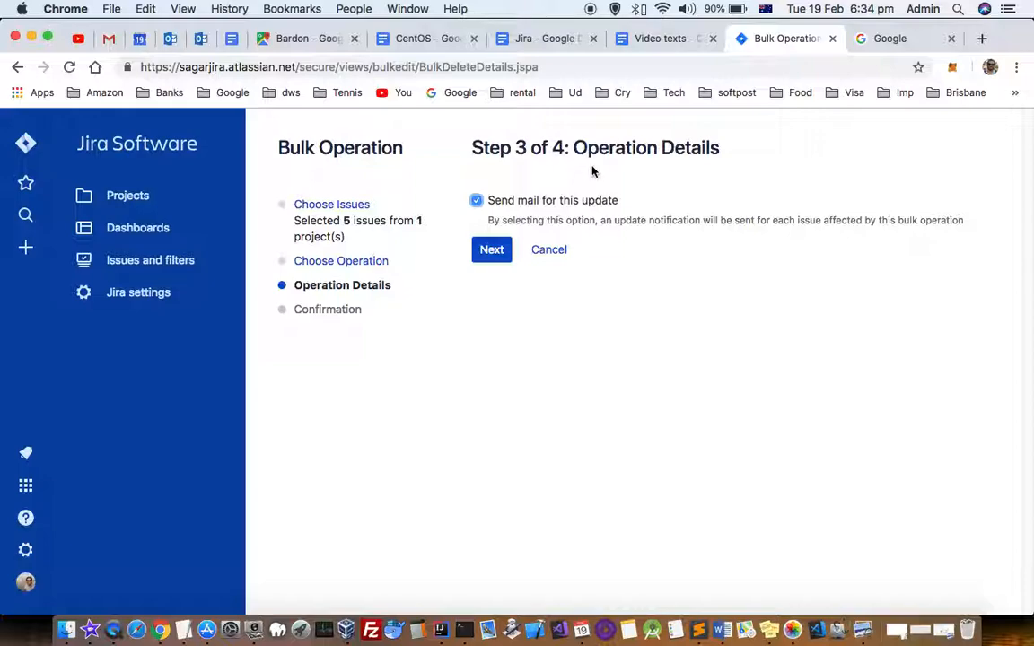
pyautogui.moveTo(283, 188)
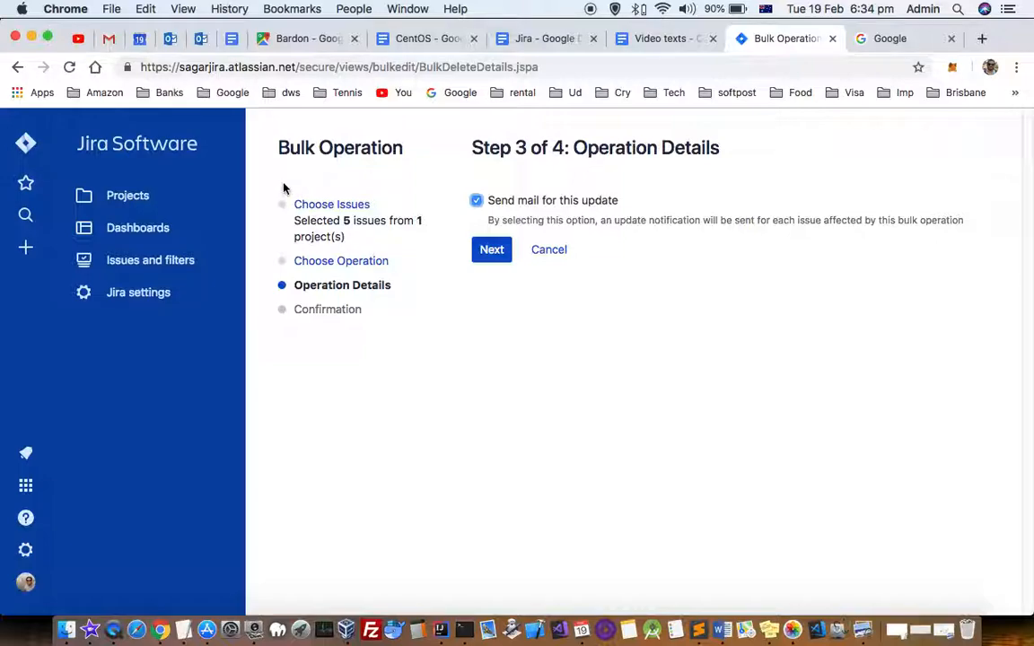
pyautogui.moveTo(706, 178)
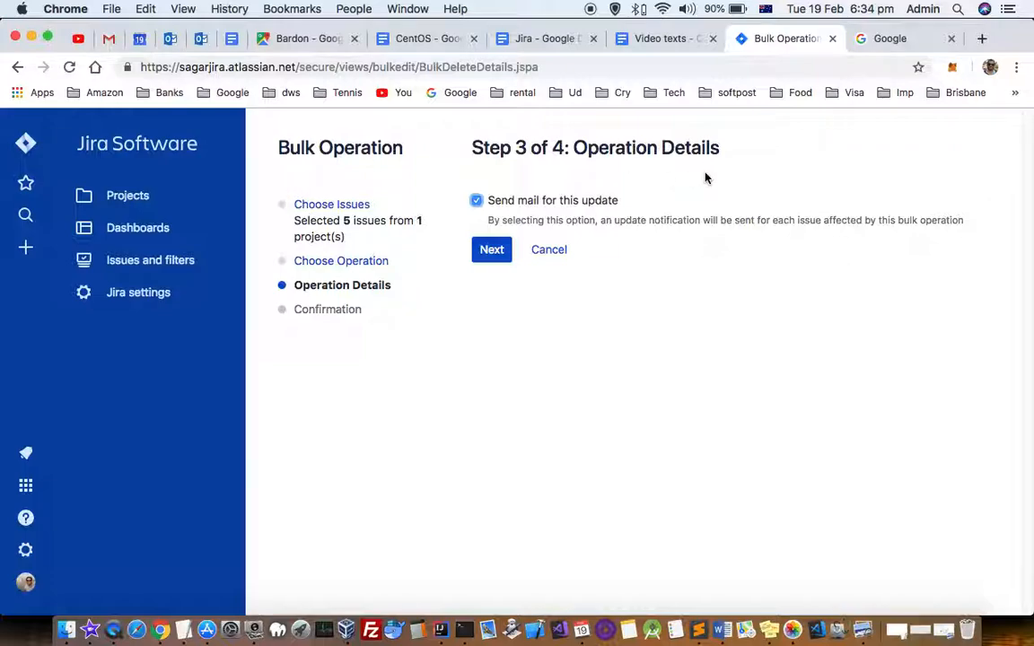